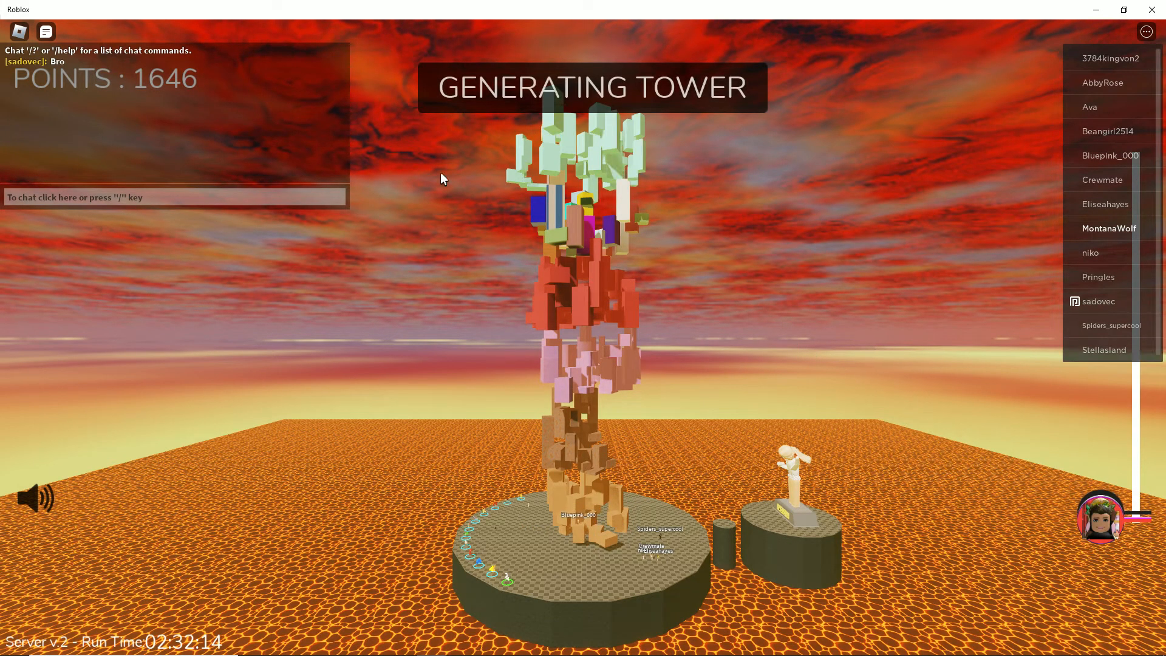
mouse_move(435, 337)
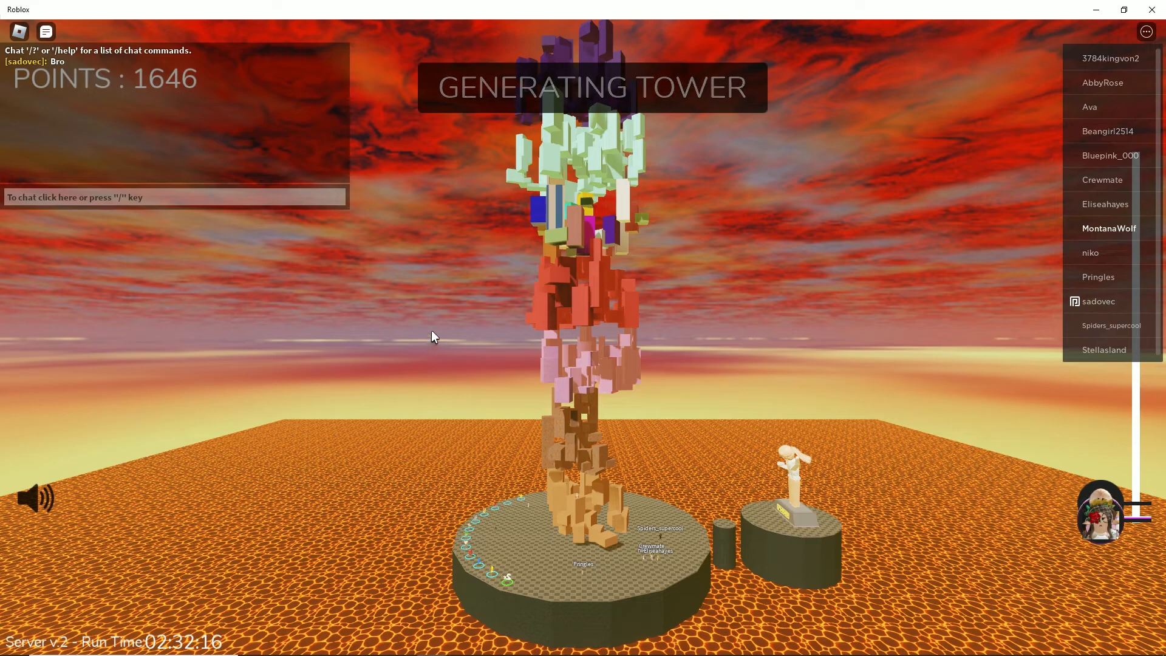
mouse_move(683, 389)
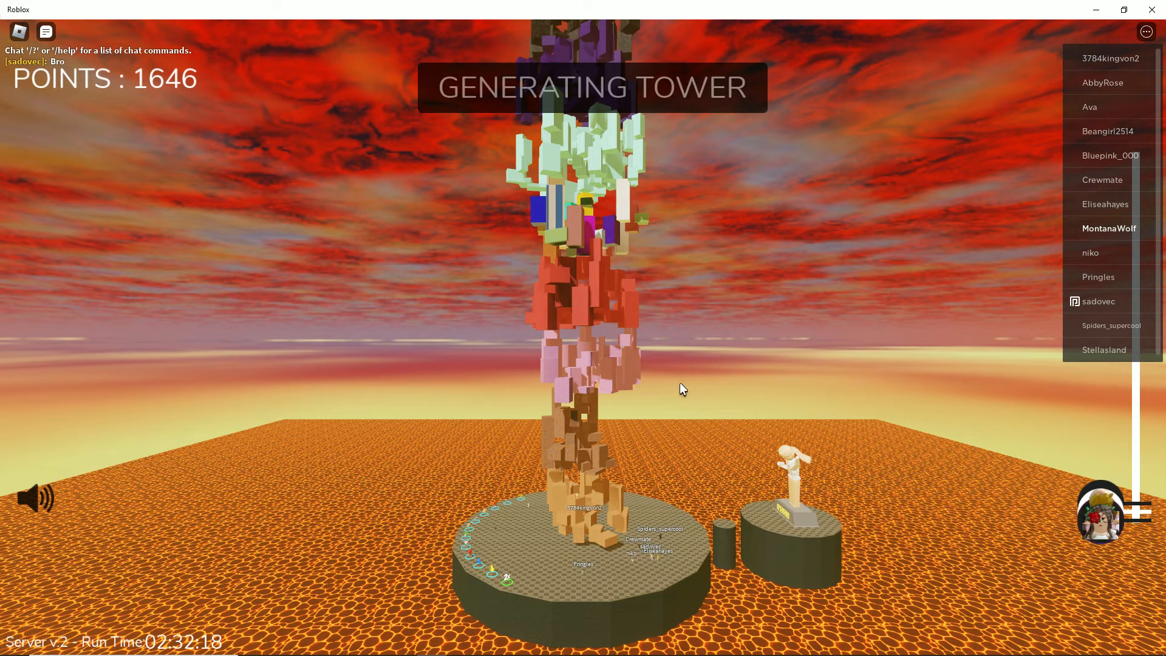